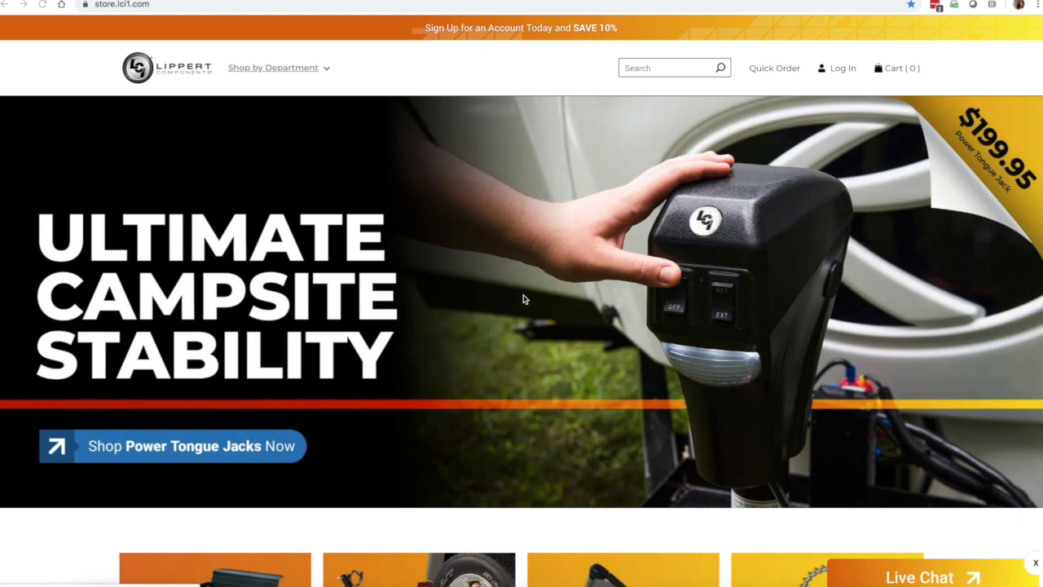
# Step: Scroll the store page and open the empty Quick Order SKU form from the header
pyautogui.scroll(-3)
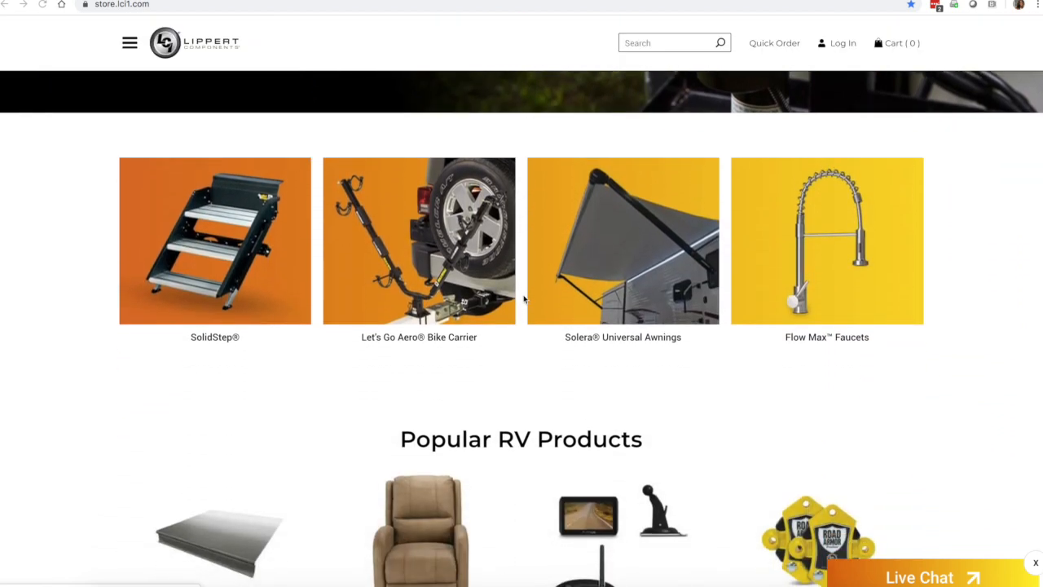
pyautogui.scroll(-3)
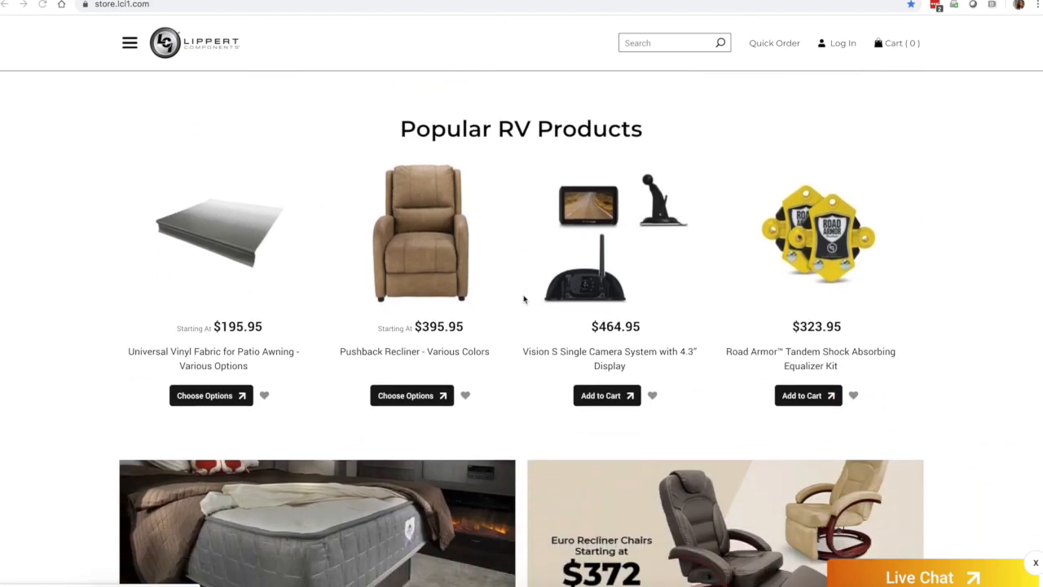
pyautogui.scroll(-3)
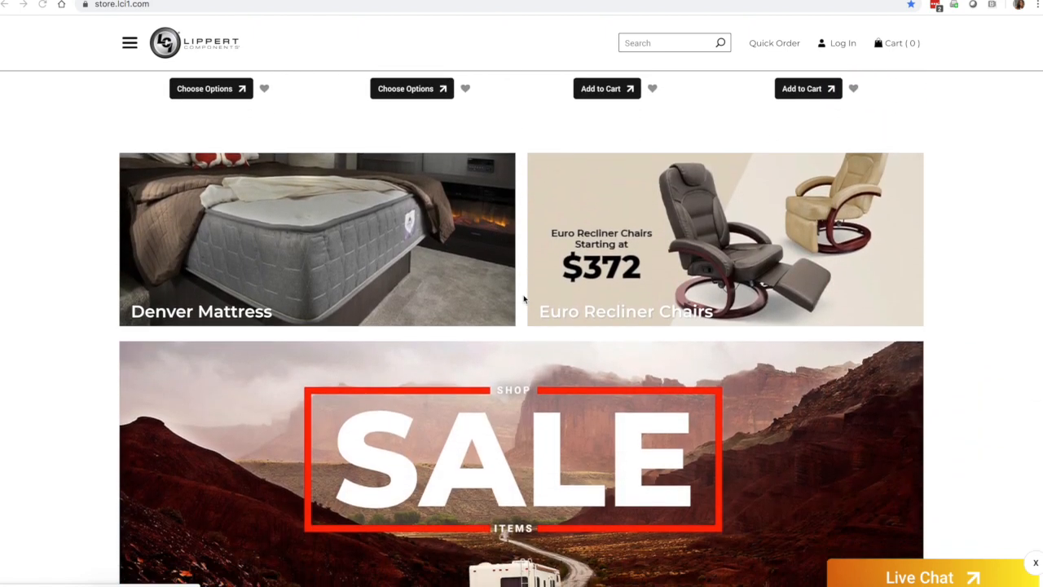
pyautogui.scroll(-3)
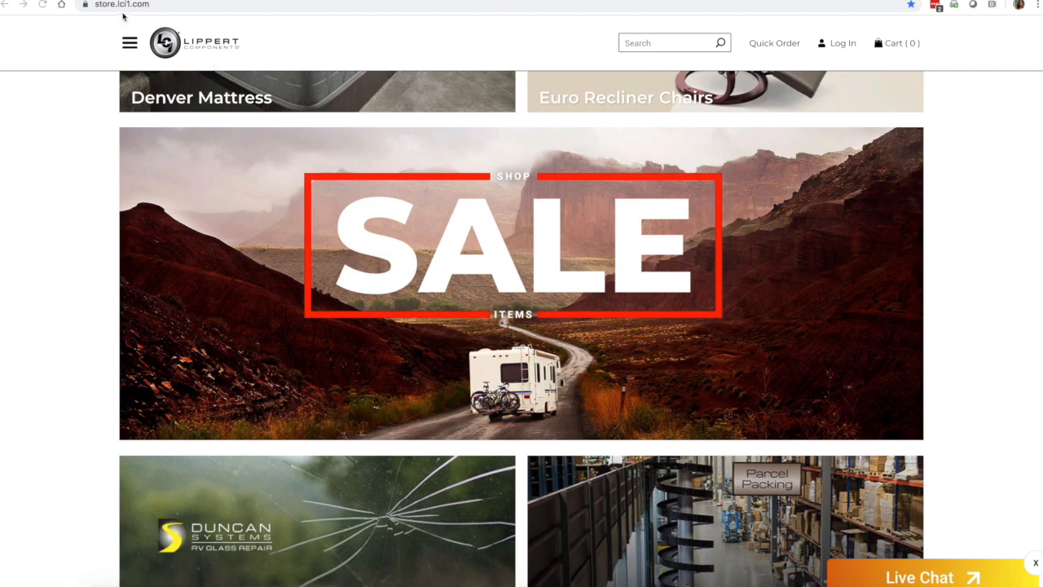
pyautogui.moveTo(291, 42)
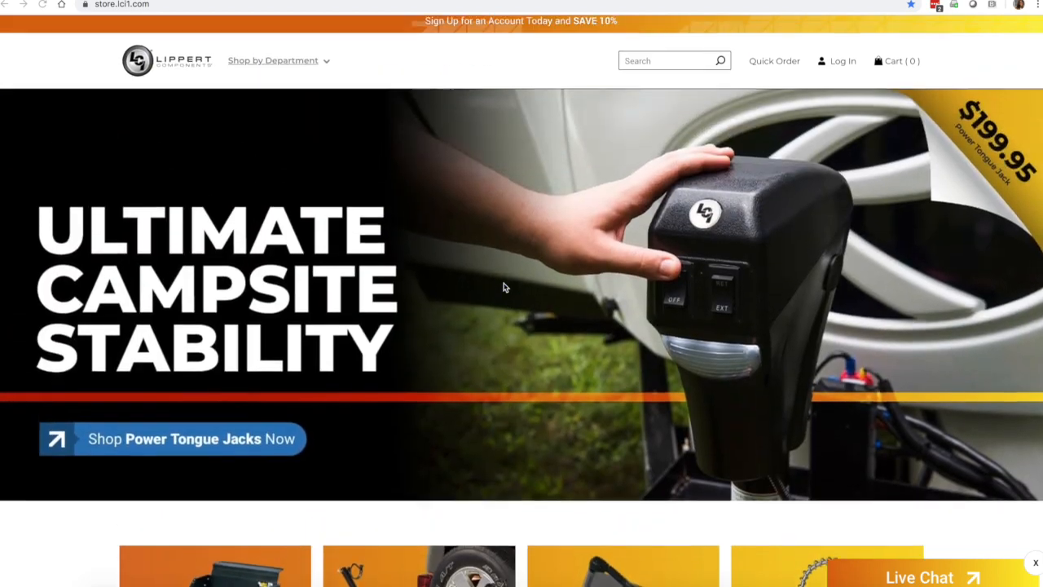
pyautogui.scroll(-3)
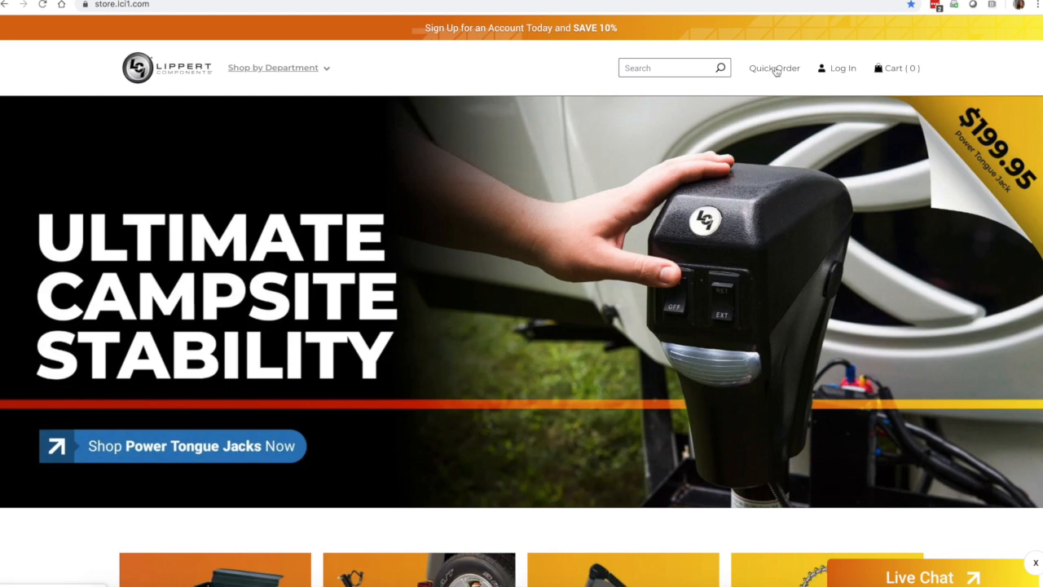
pyautogui.click(773, 68)
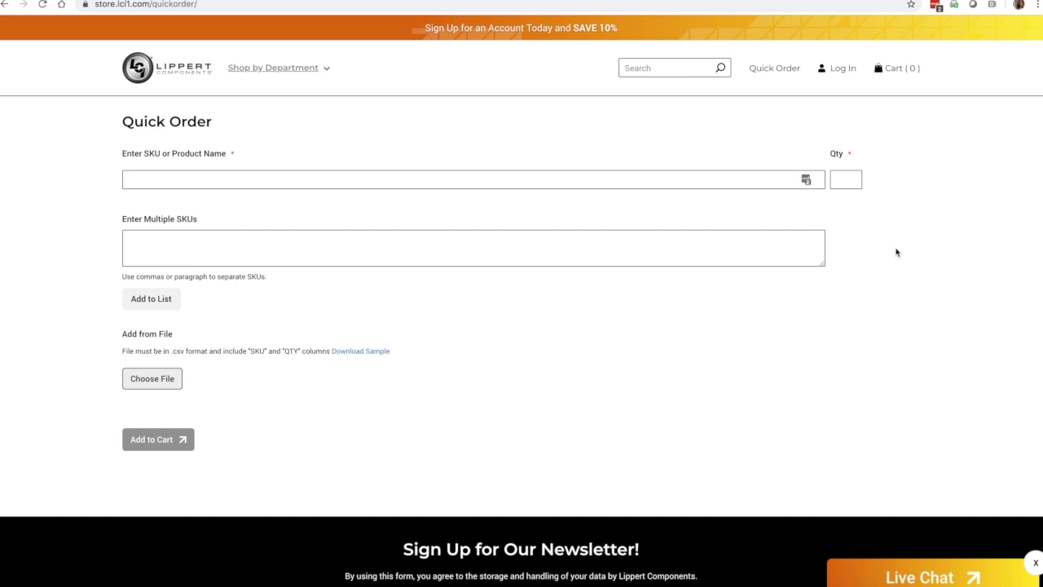
# Step: Search 'thomas' in the first row to add Thomas Payne Tri-Fold SKU 759200 at quantity 1
pyautogui.click(473, 179)
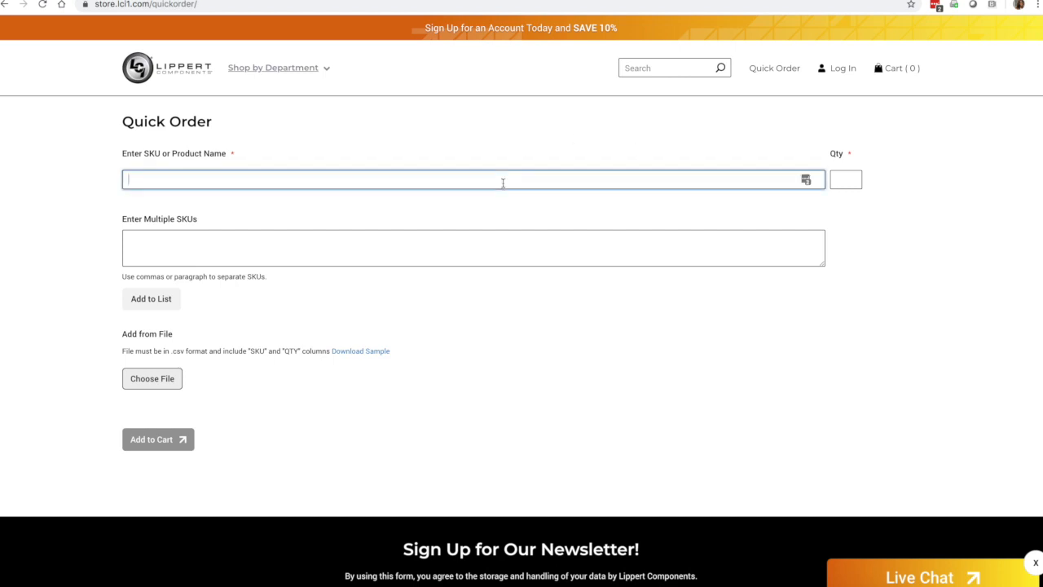
pyautogui.write('thomas')
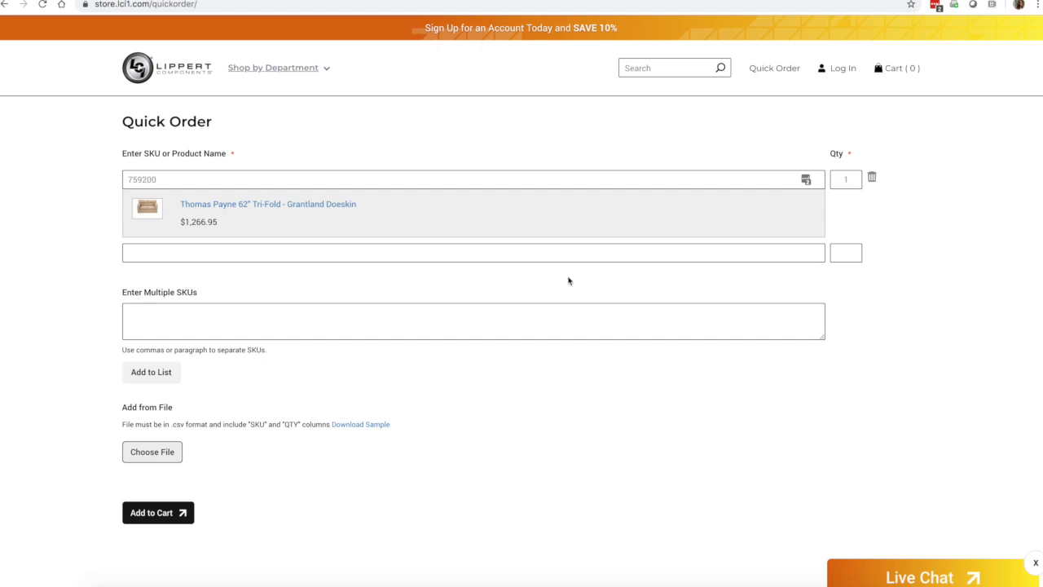
pyautogui.click(472, 253)
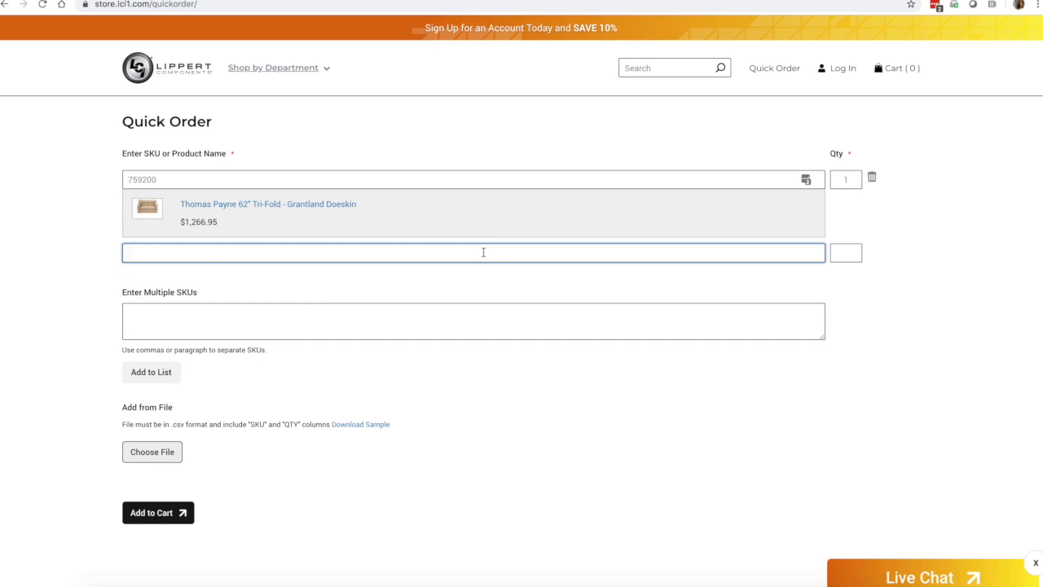
# Step: Enter '42' in the second row, pick Jack-It Double Bike Carrier (429756), quantity 2
pyautogui.write('429756')
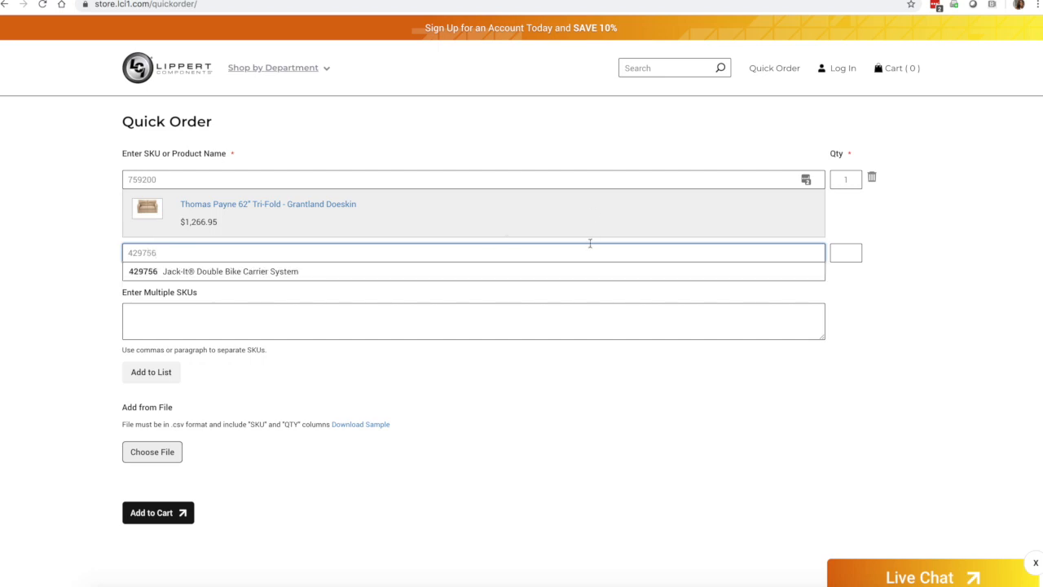
pyautogui.click(229, 270)
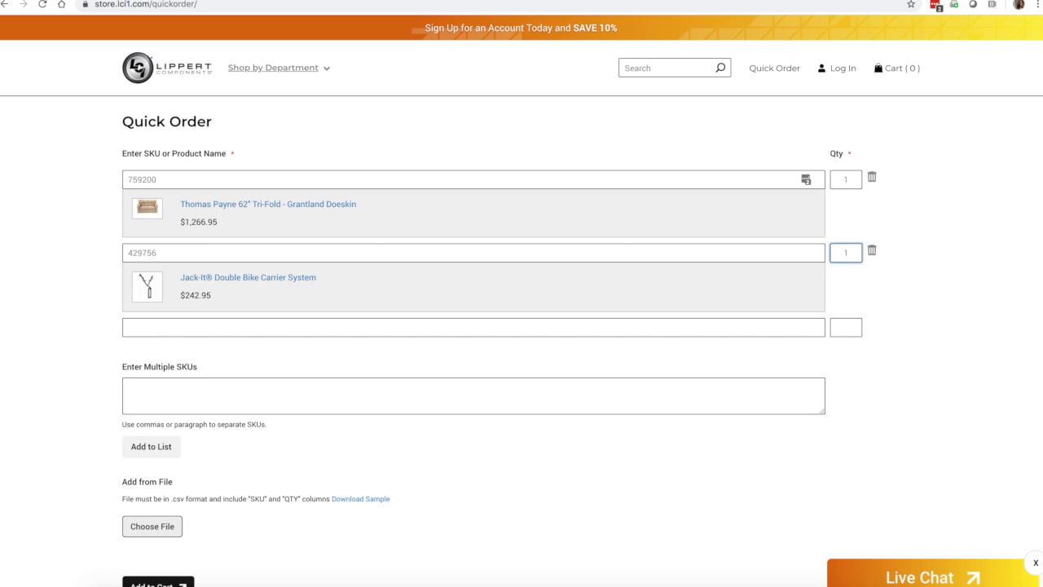
pyautogui.write('2')
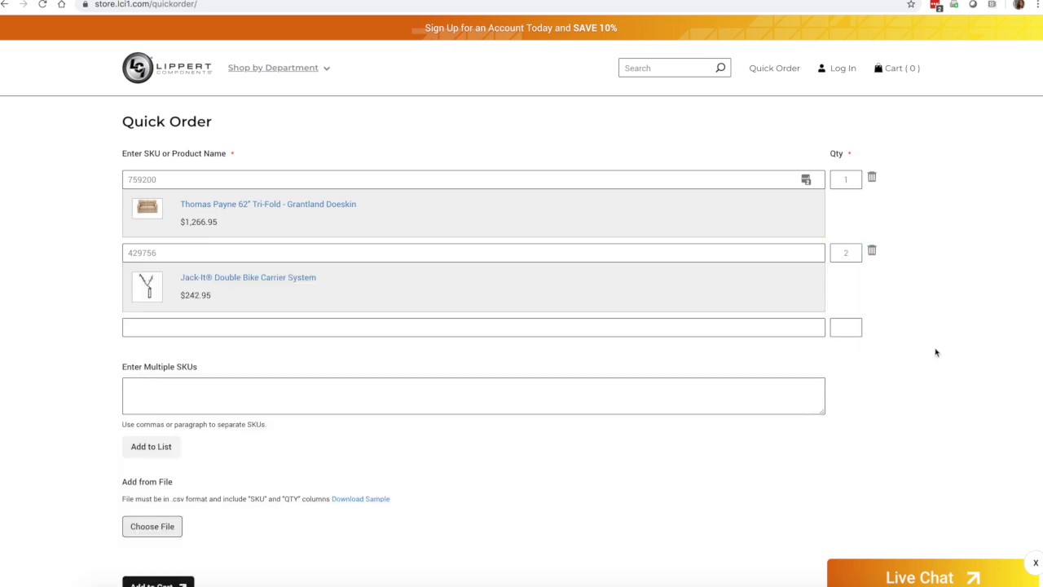
pyautogui.scroll(-3)
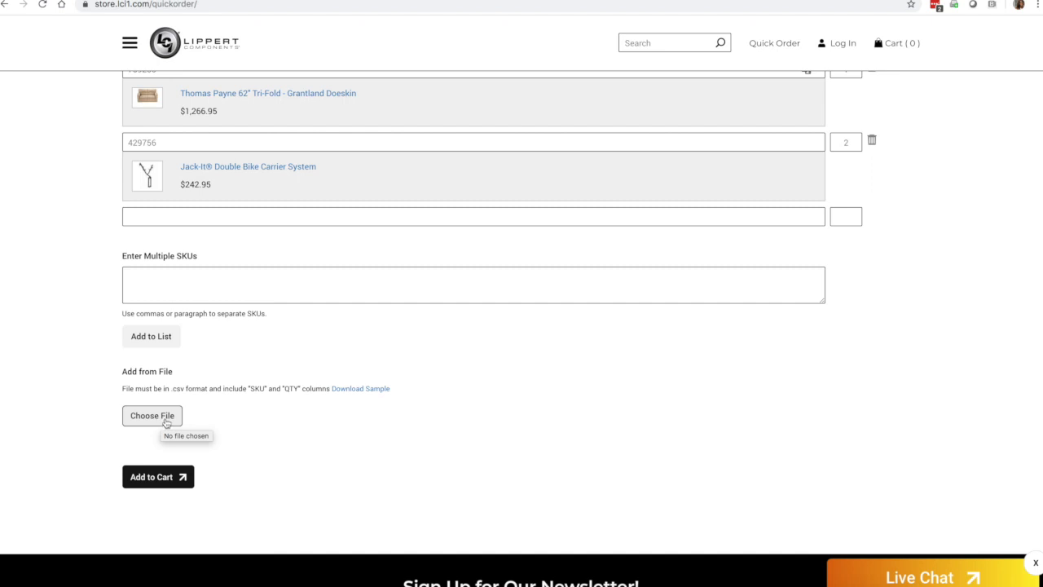
pyautogui.moveTo(255, 406)
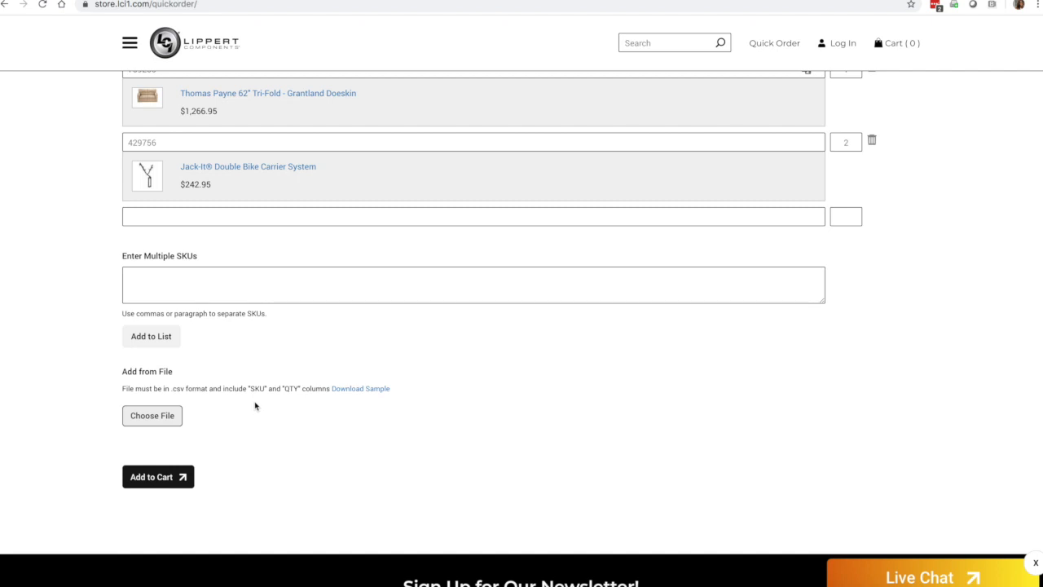
pyautogui.moveTo(333, 398)
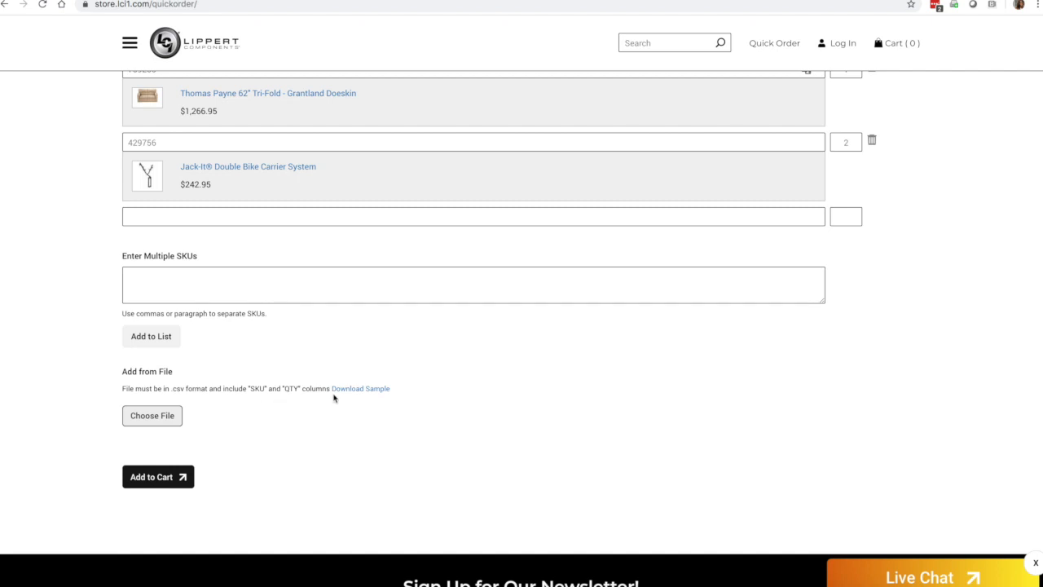
pyautogui.moveTo(320, 391)
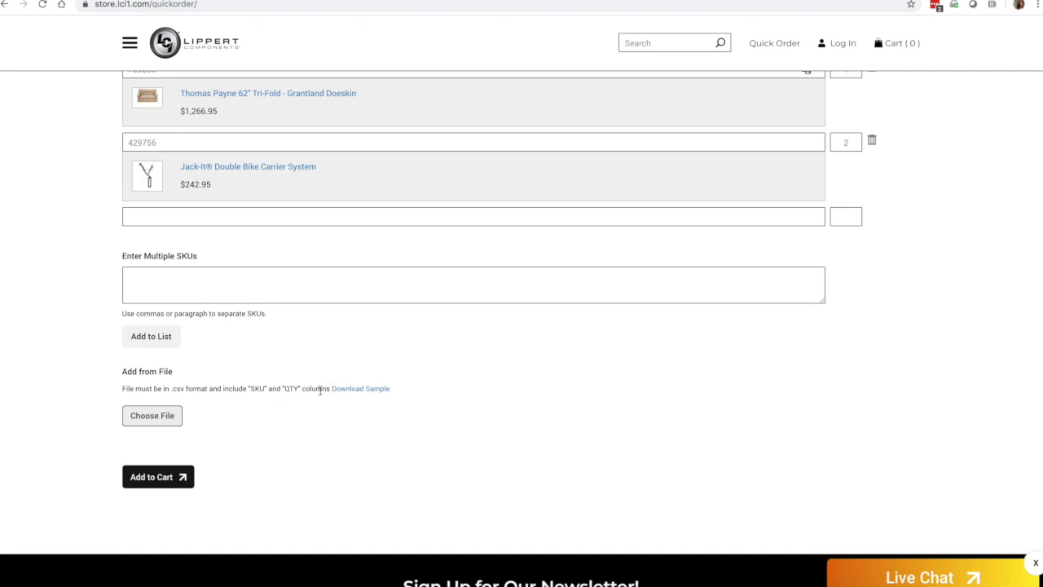
pyautogui.moveTo(395, 399)
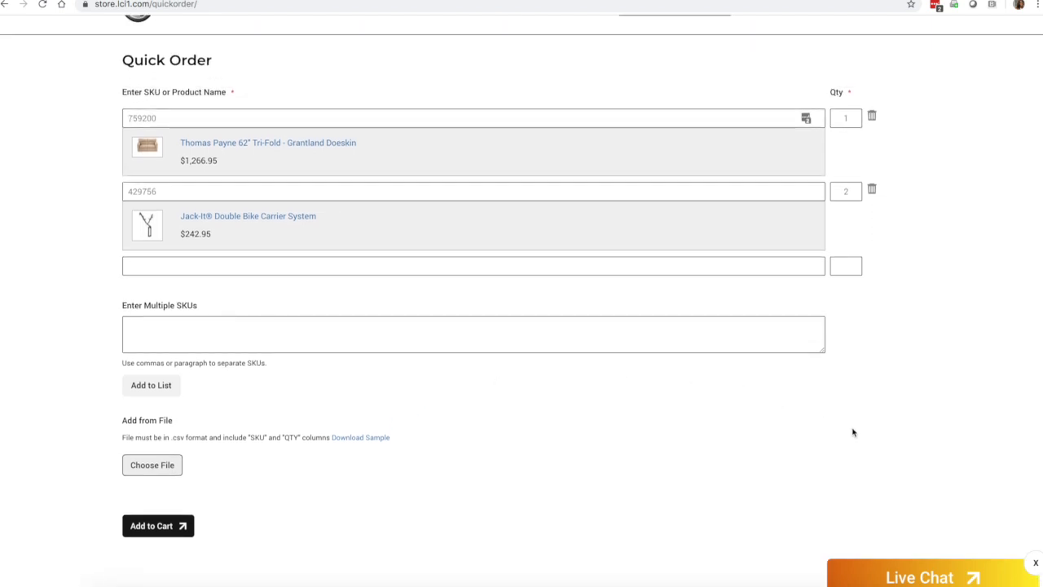
pyautogui.moveTo(900, 452)
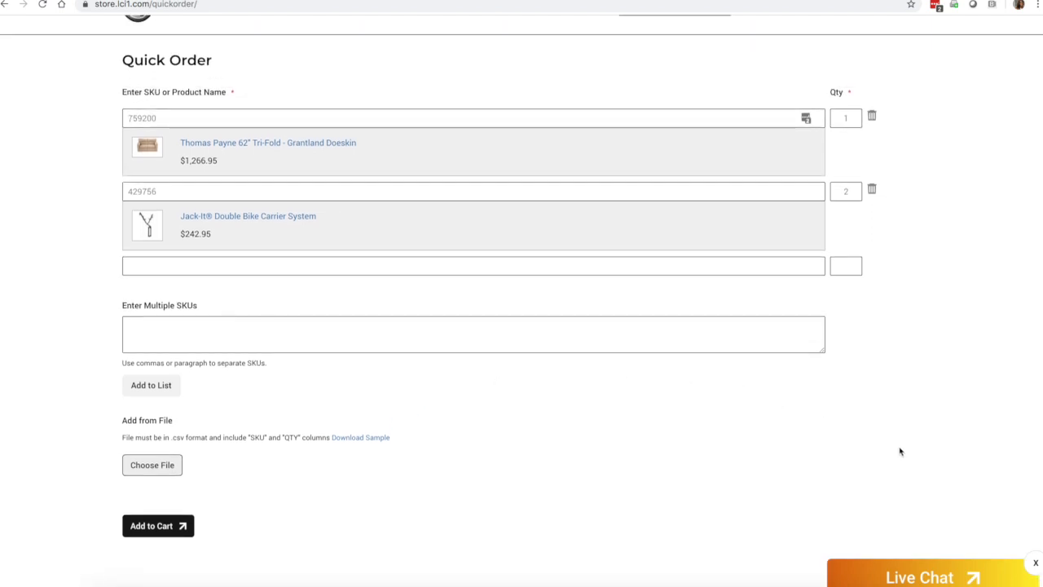